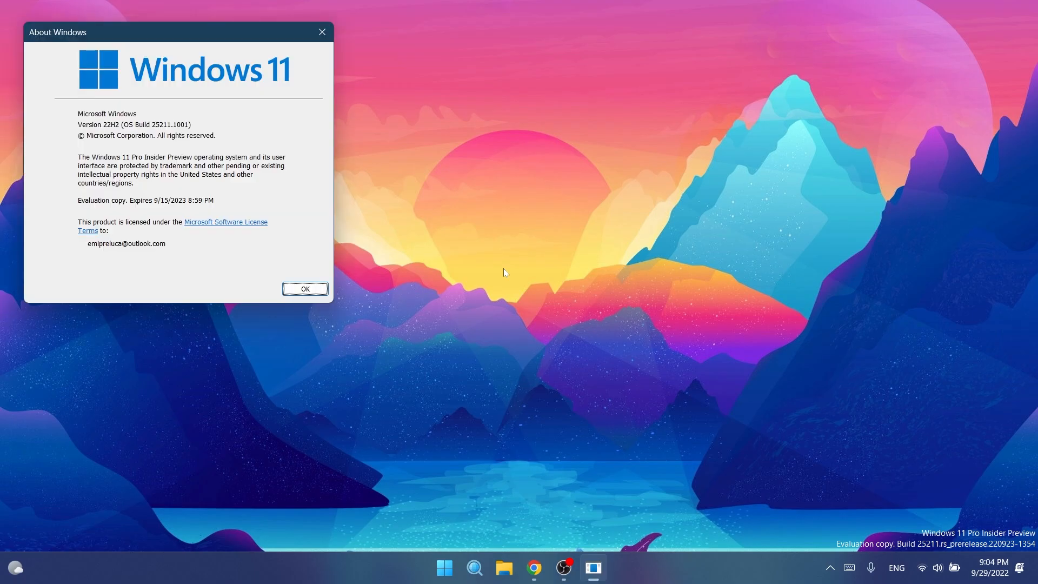
Dismiss the About Windows dialog and bring up the Widgets board from the weather taskbar item.
{"action": "left_click", "coordinate": [305, 288]}
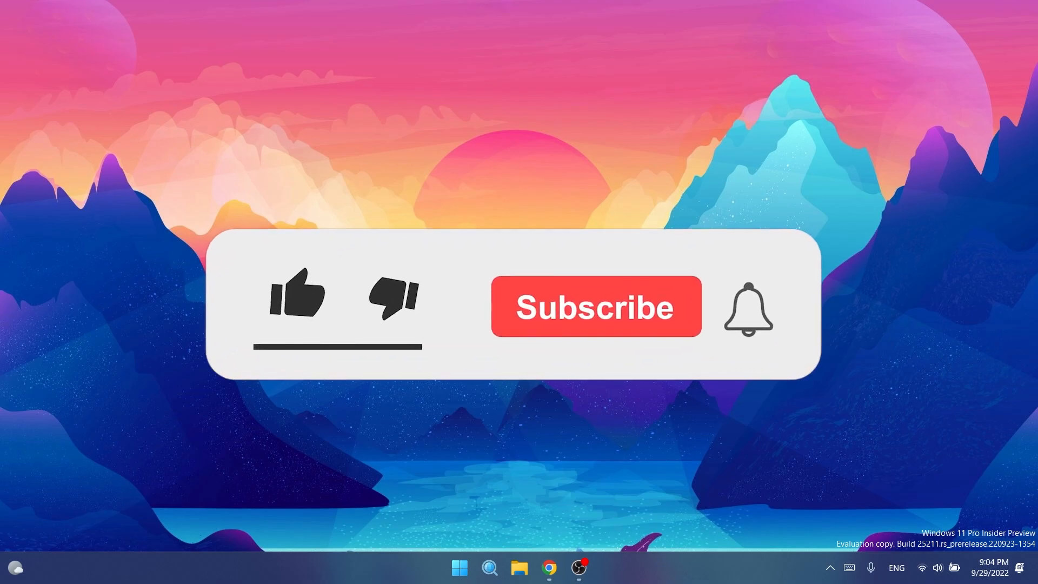
{"action": "left_click", "coordinate": [299, 299]}
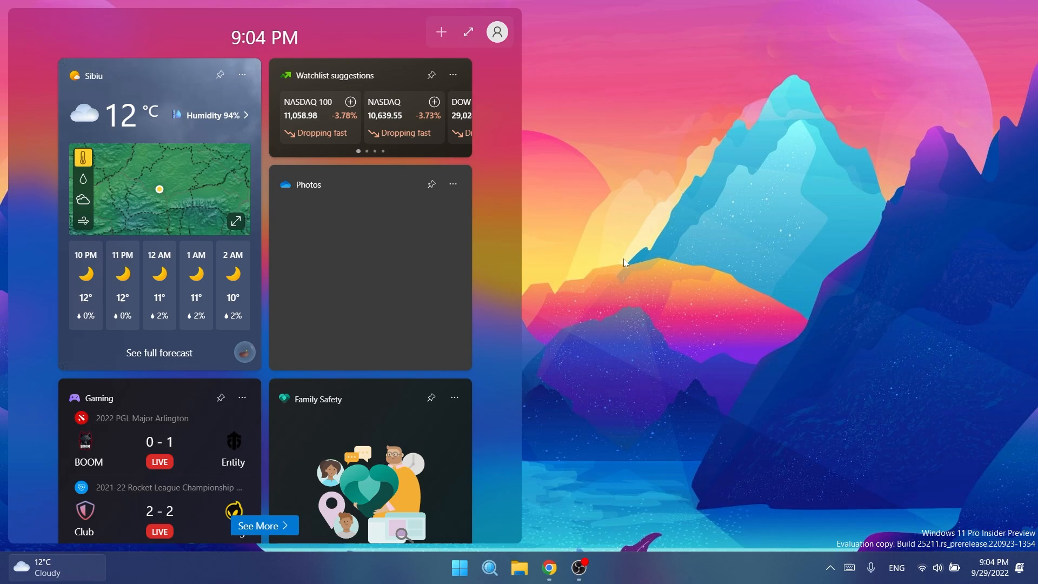
Review the Widgets board header buttons, then close the board by clicking outside it.
{"action": "left_click", "coordinate": [497, 31]}
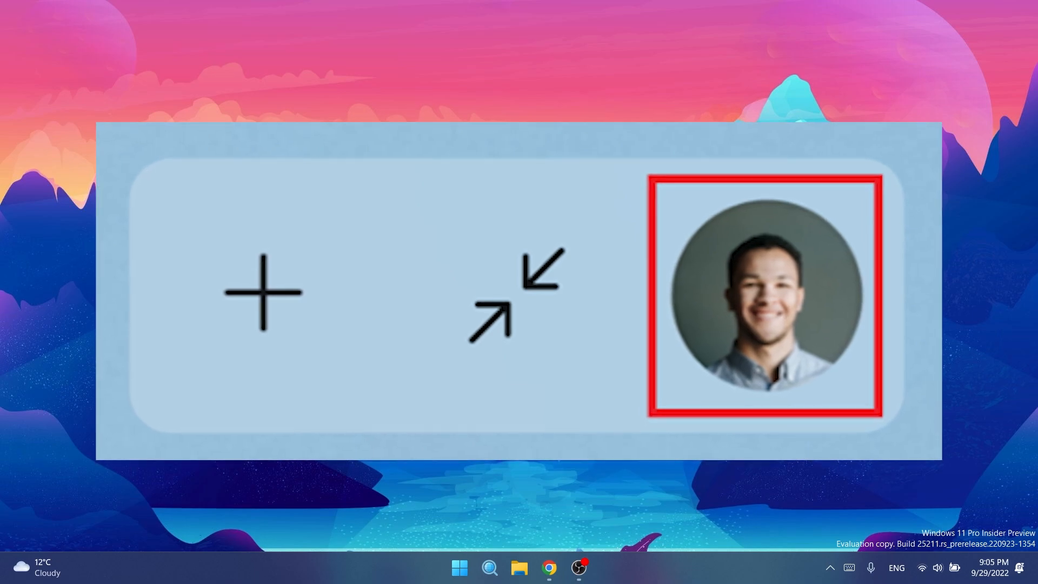
{"action": "left_click", "coordinate": [763, 299]}
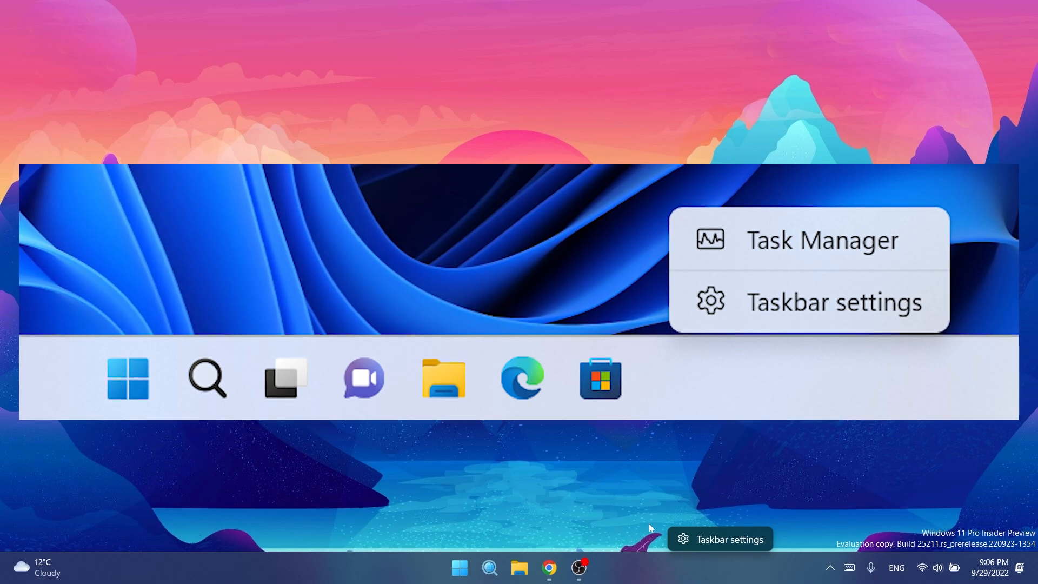
{"action": "mouse_move", "coordinate": [656, 545]}
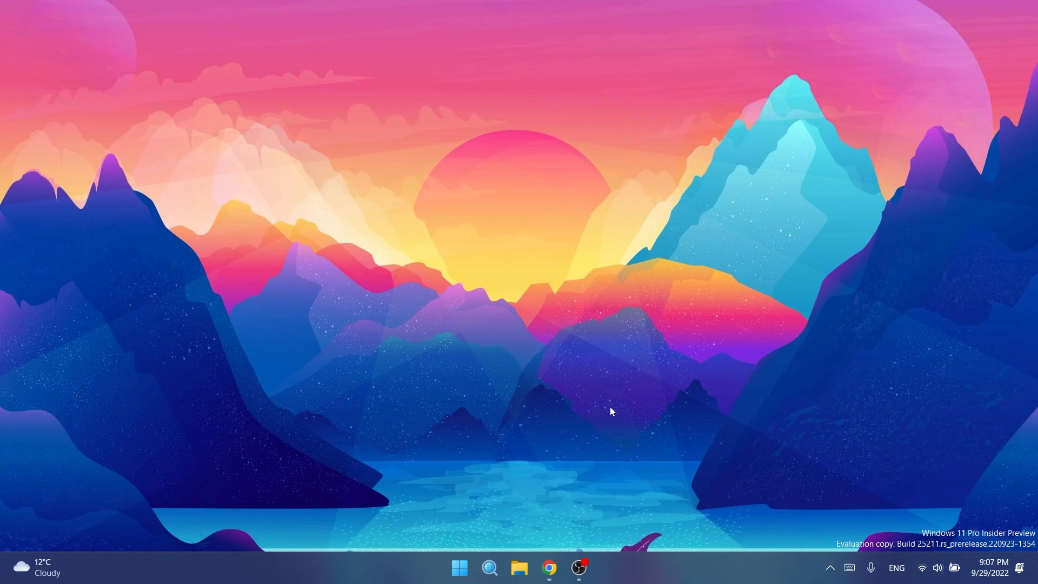
{"action": "mouse_move", "coordinate": [912, 516]}
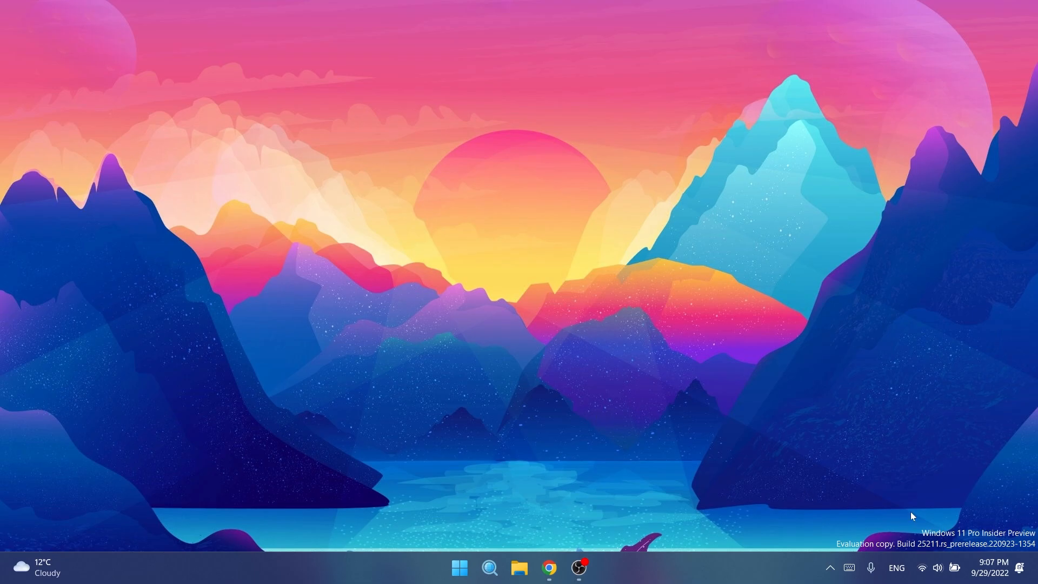
Show This PC in File Explorer maximized, then close the window.
{"action": "left_click", "coordinate": [520, 568]}
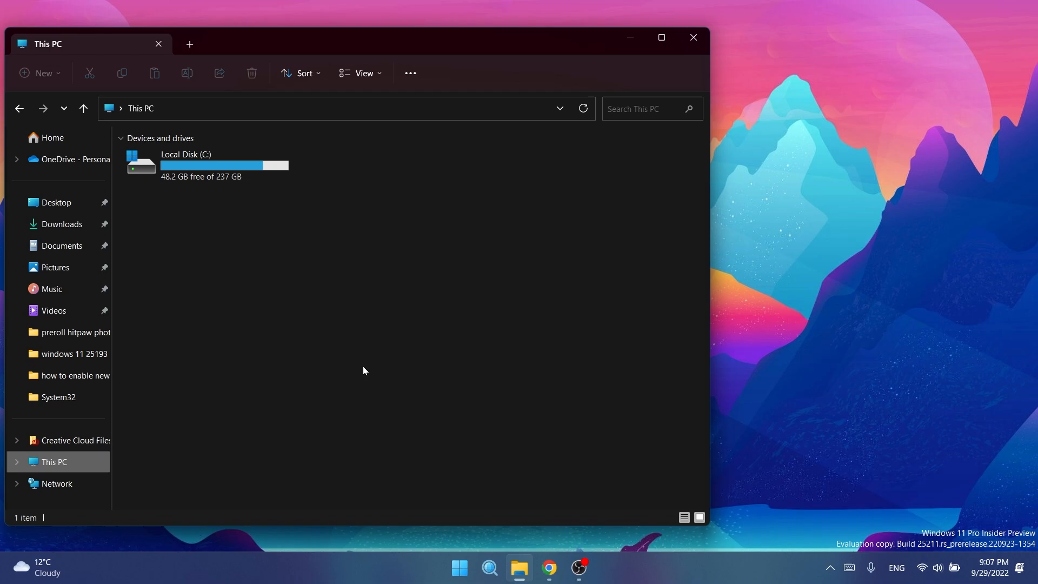
{"action": "mouse_move", "coordinate": [776, 277]}
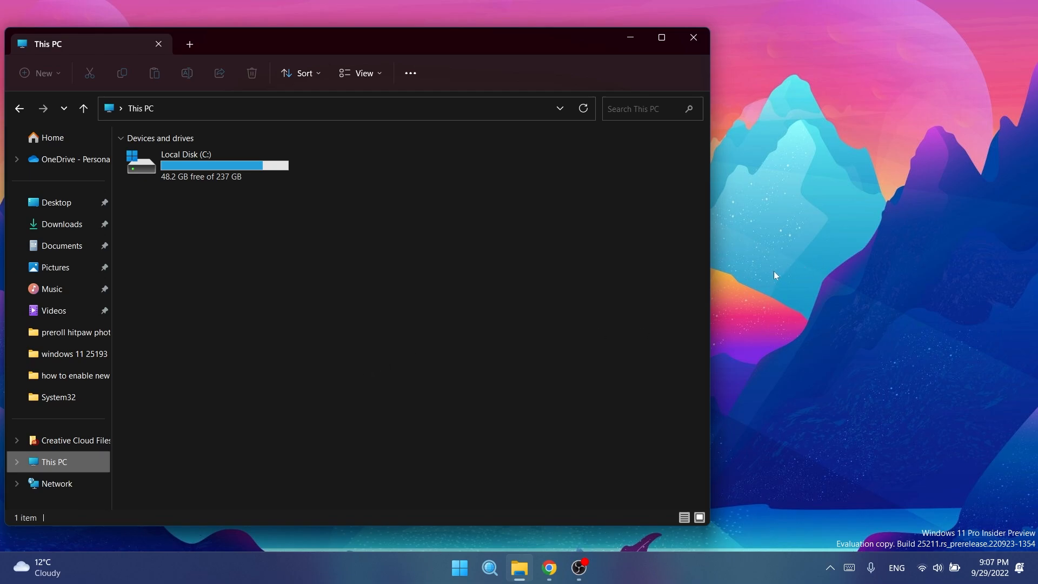
{"action": "left_click", "coordinate": [662, 37]}
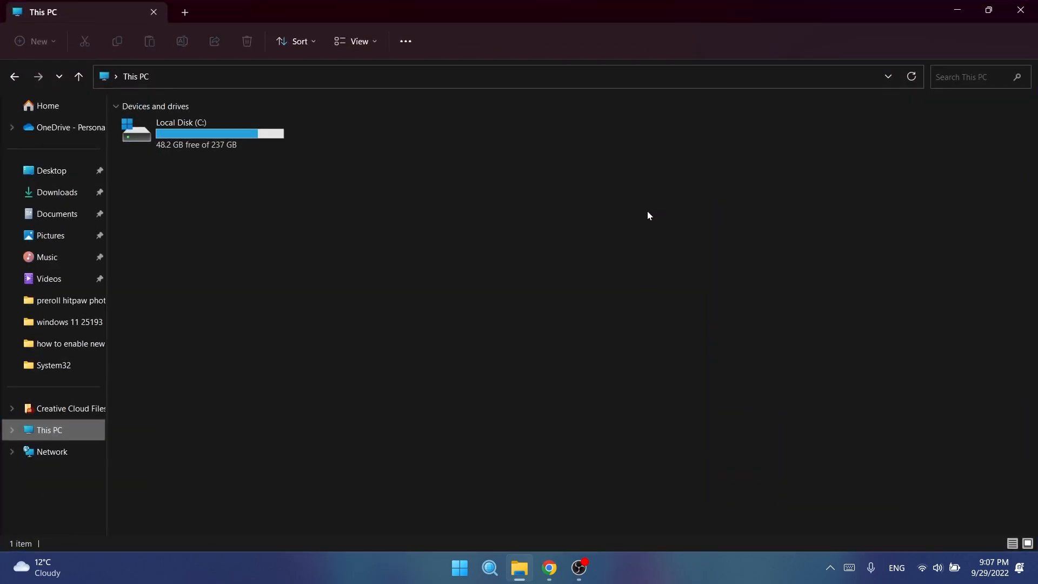
{"action": "mouse_move", "coordinate": [988, 10]}
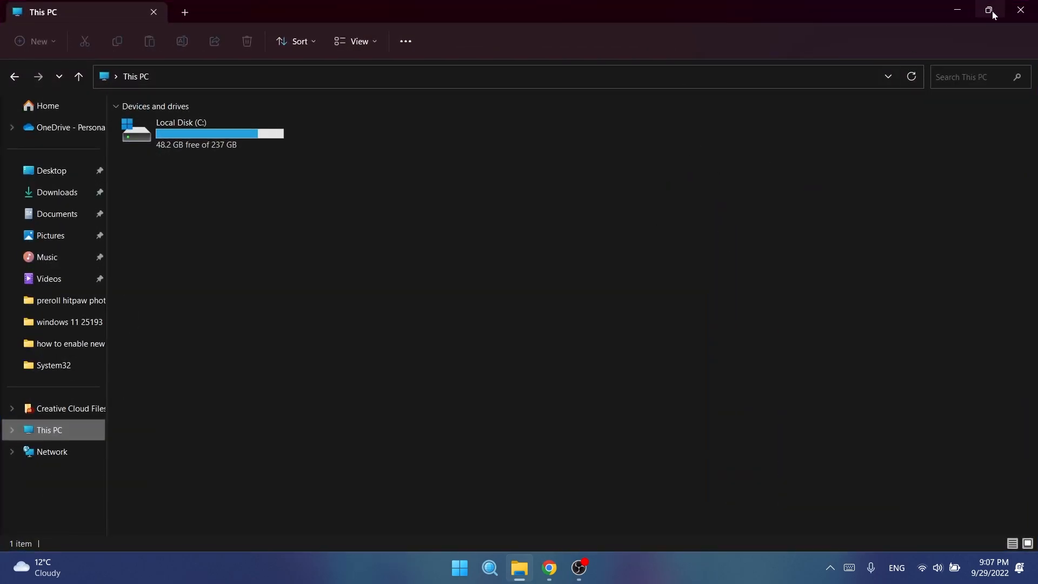
{"action": "left_click", "coordinate": [489, 567]}
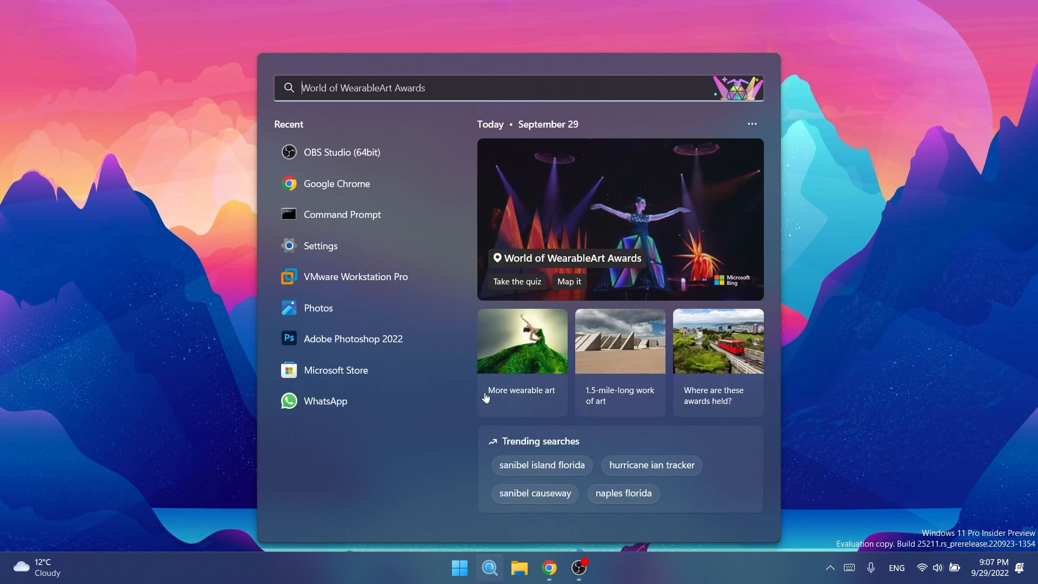
Launch the Settings app from Search's recent list.
{"action": "left_click", "coordinate": [320, 246]}
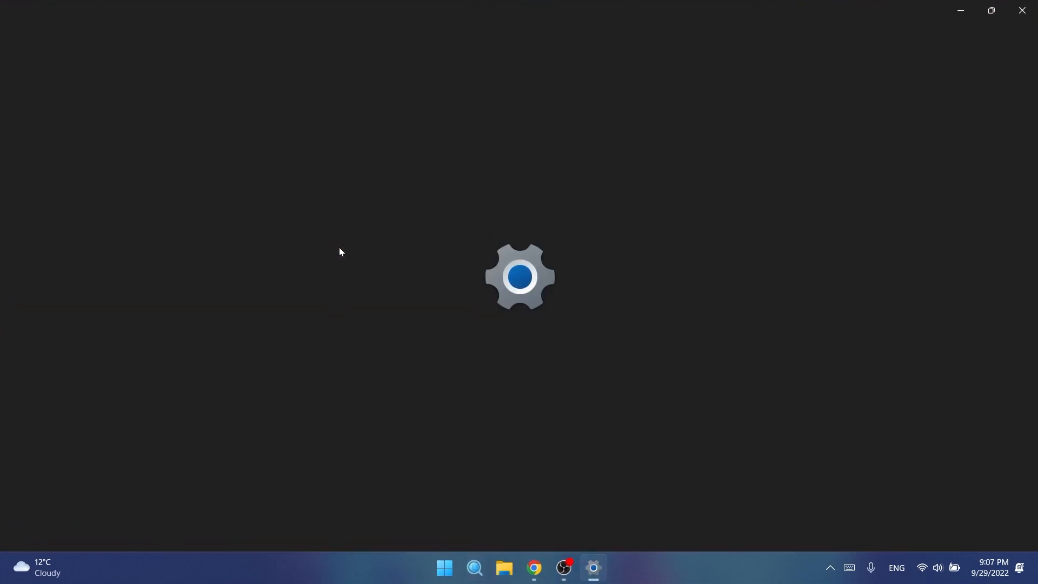
{"action": "left_click", "coordinate": [593, 566]}
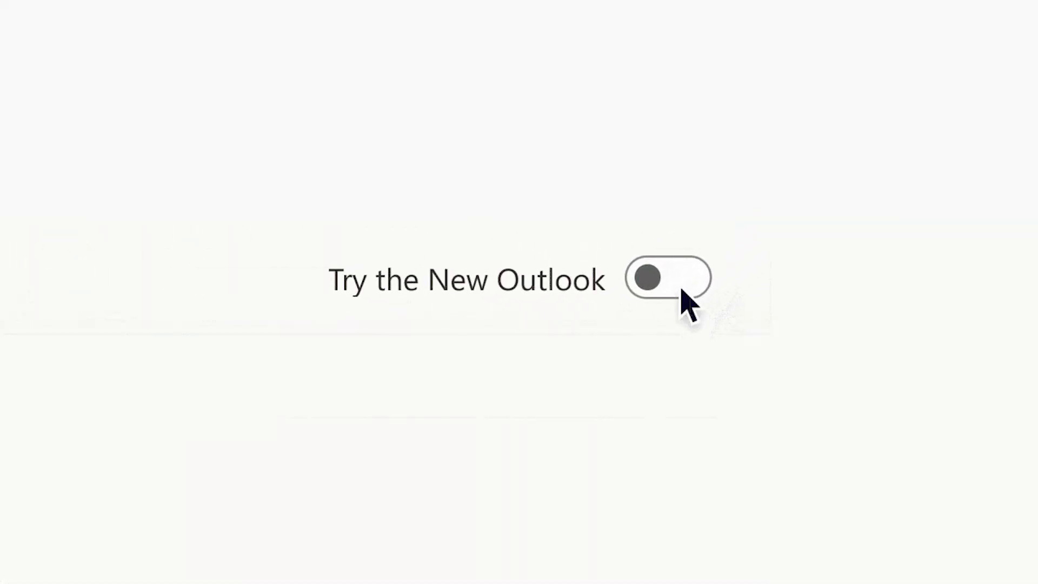
Preview the new Outlook mail window twice, then bring up the Windows search panel.
{"action": "left_click", "coordinate": [667, 279]}
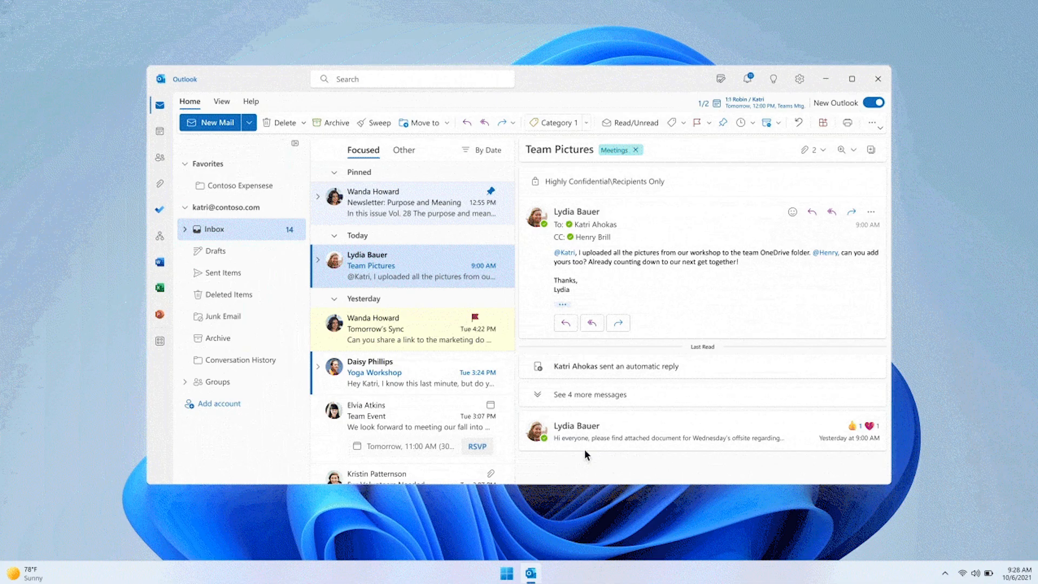
{"action": "left_click", "coordinate": [872, 101]}
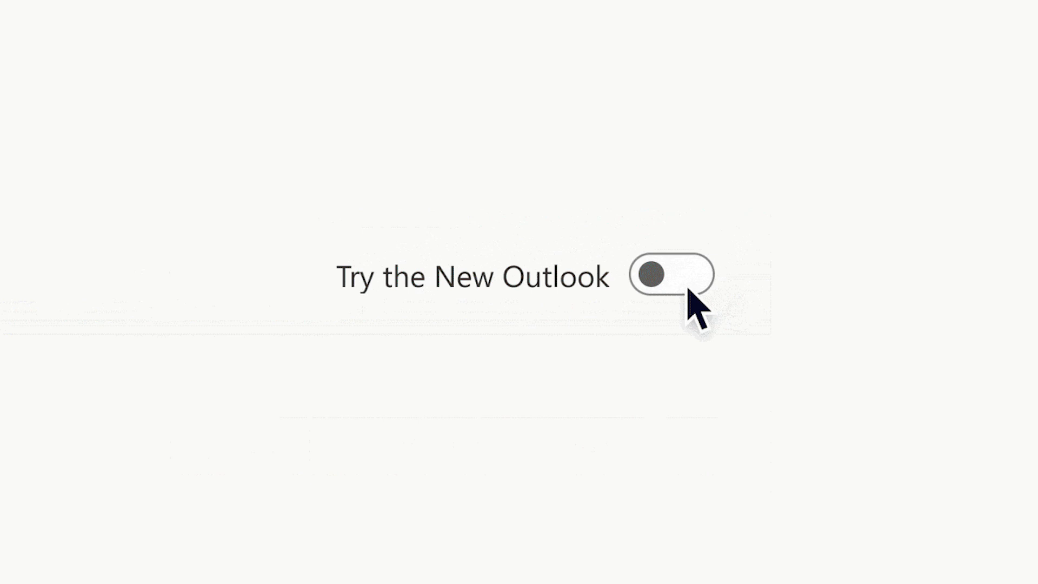
{"action": "left_click", "coordinate": [672, 277]}
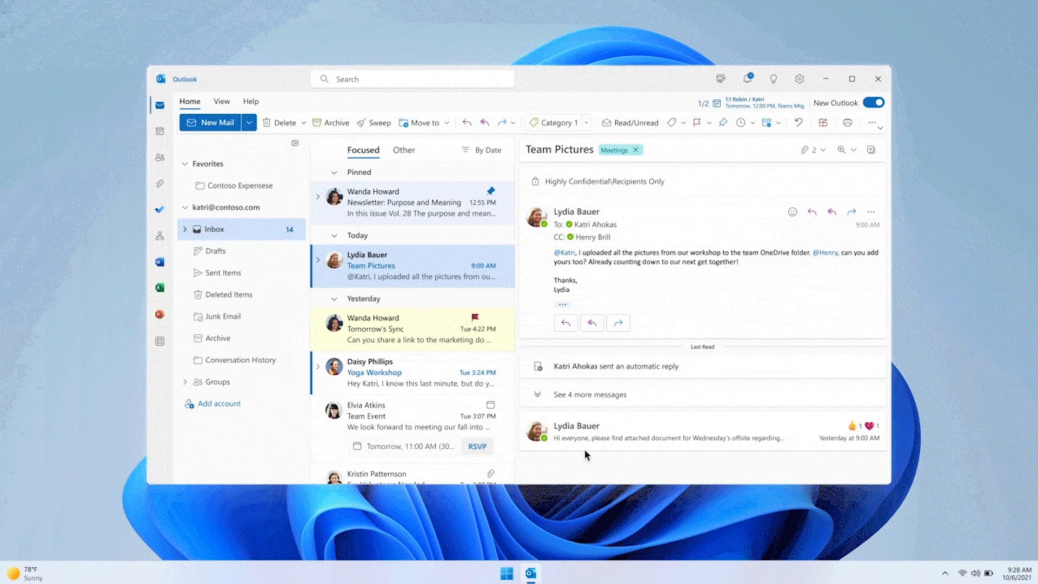
{"action": "left_click", "coordinate": [874, 102]}
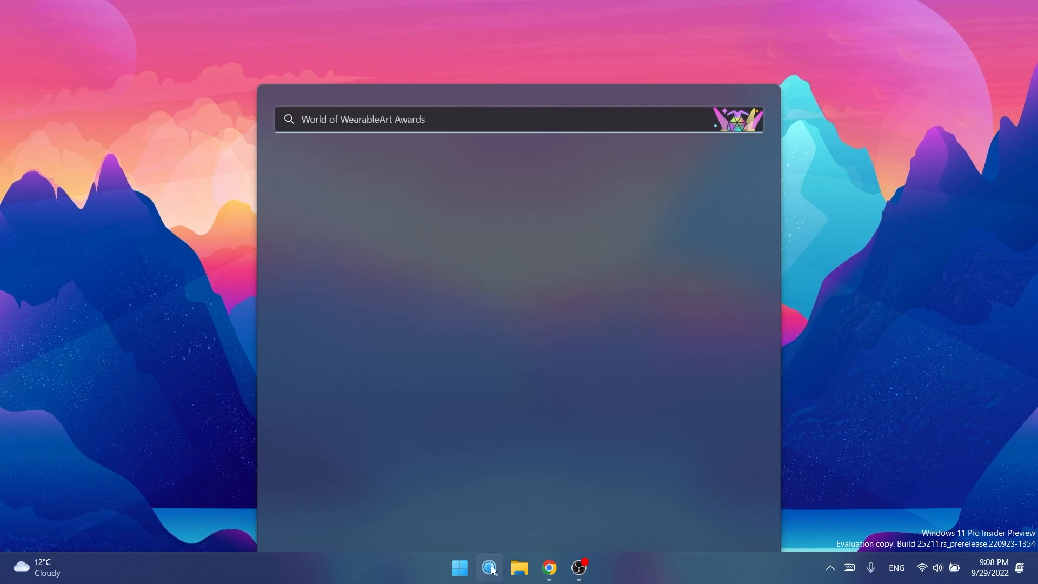
Launch Microsoft Store via search 'st' and show its Library of updates and downloads.
{"action": "type", "text": "st"}
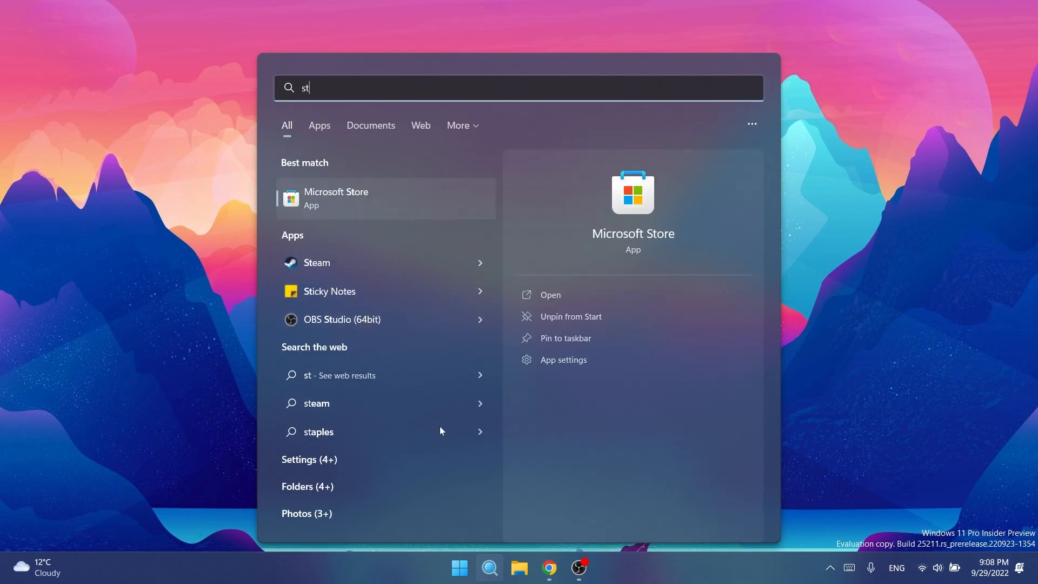
{"action": "left_click", "coordinate": [335, 199]}
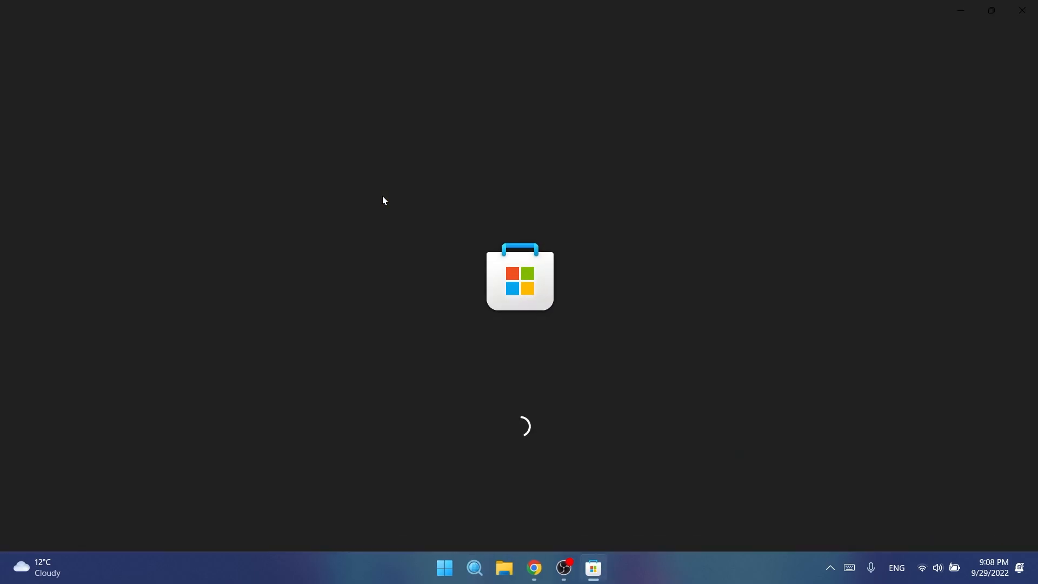
{"action": "mouse_move", "coordinate": [521, 207]}
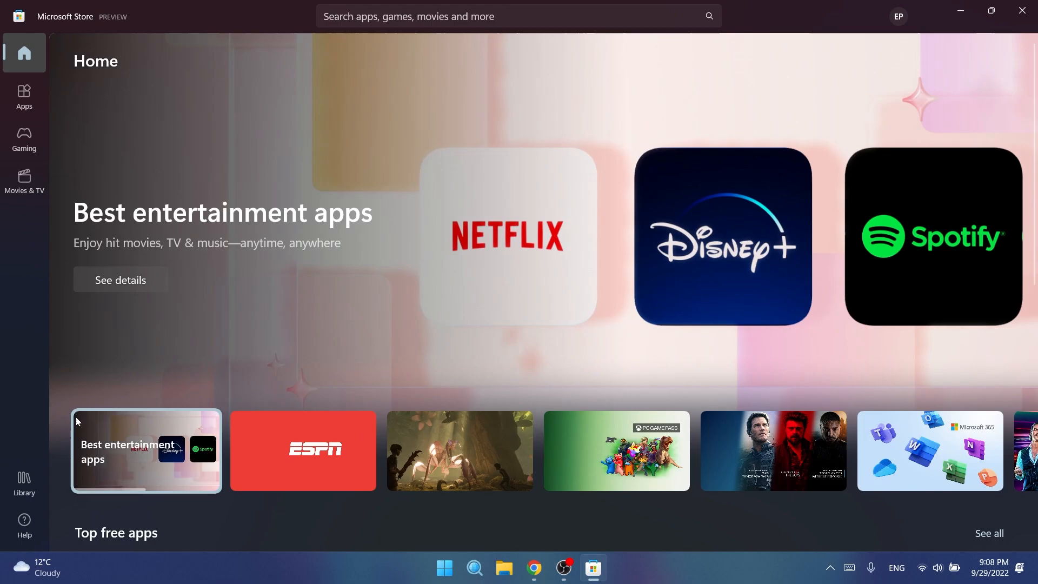
{"action": "left_click", "coordinate": [24, 480]}
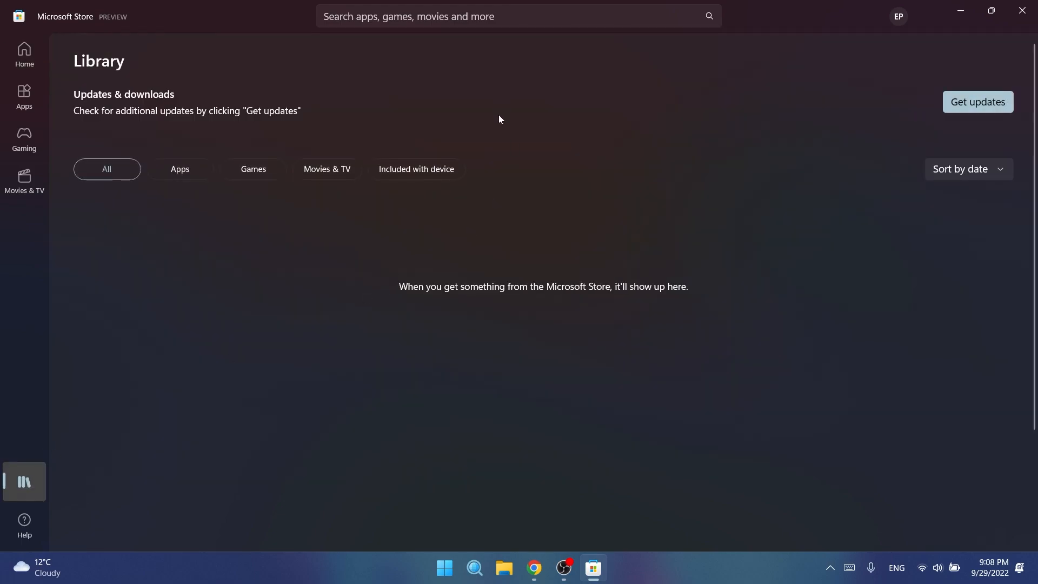
{"action": "left_click", "coordinate": [978, 102]}
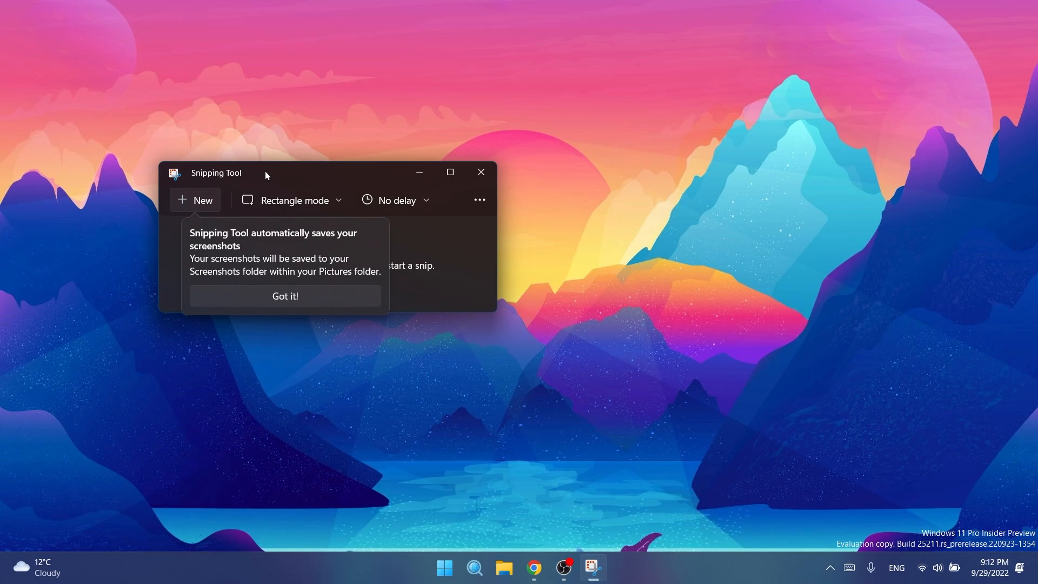
{"action": "mouse_move", "coordinate": [255, 237]}
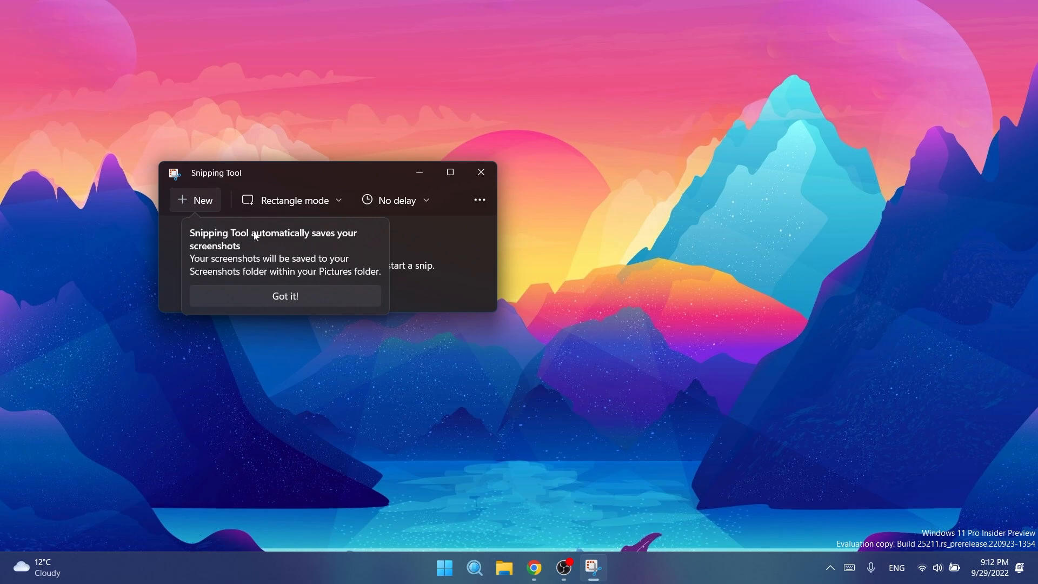
{"action": "mouse_move", "coordinate": [258, 245]}
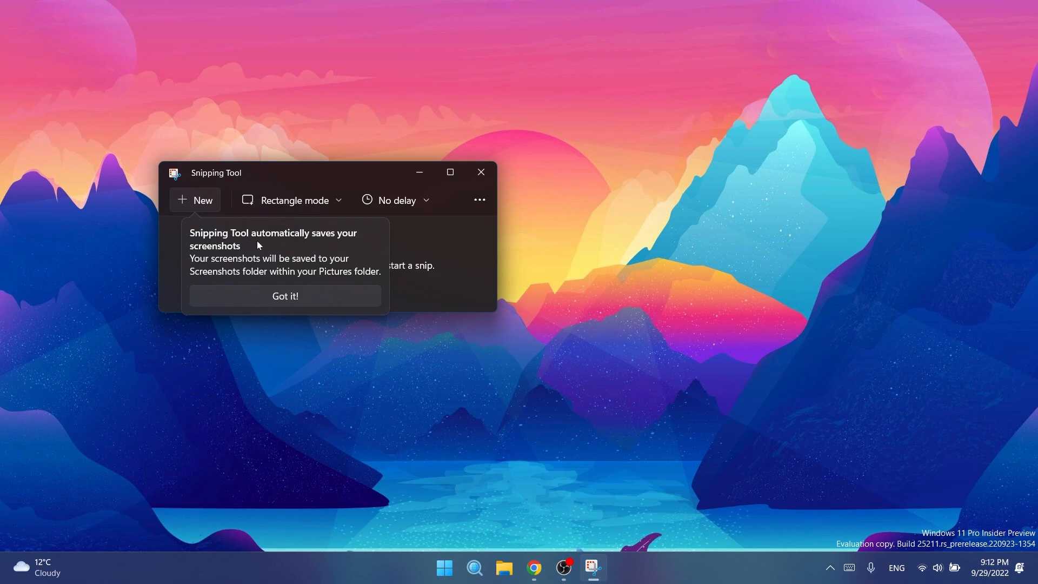
{"action": "mouse_move", "coordinate": [221, 276]}
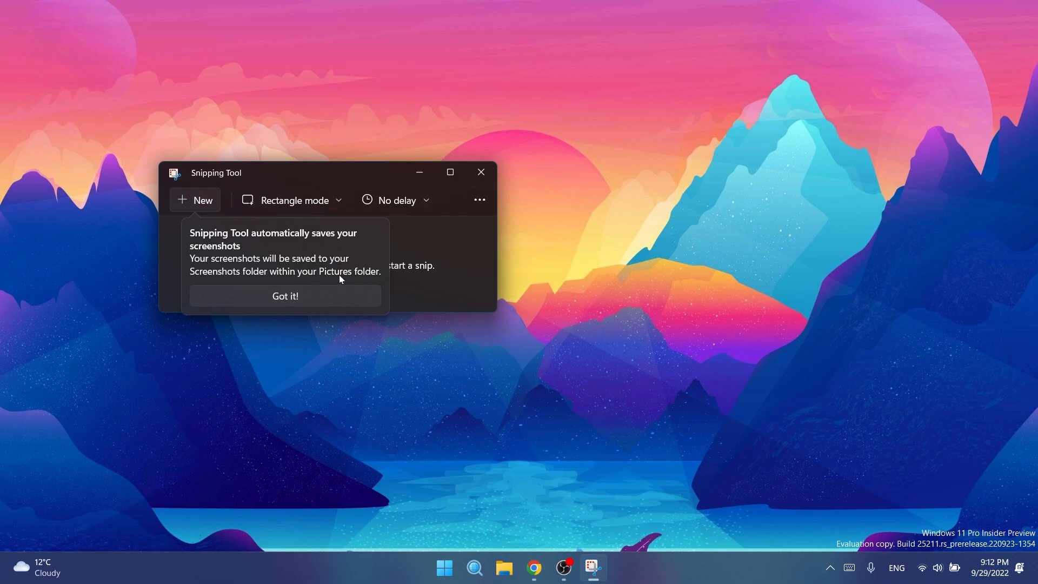
Acknowledge Snipping Tool's auto-save notice and close Snipping Tool.
{"action": "left_click", "coordinate": [285, 295]}
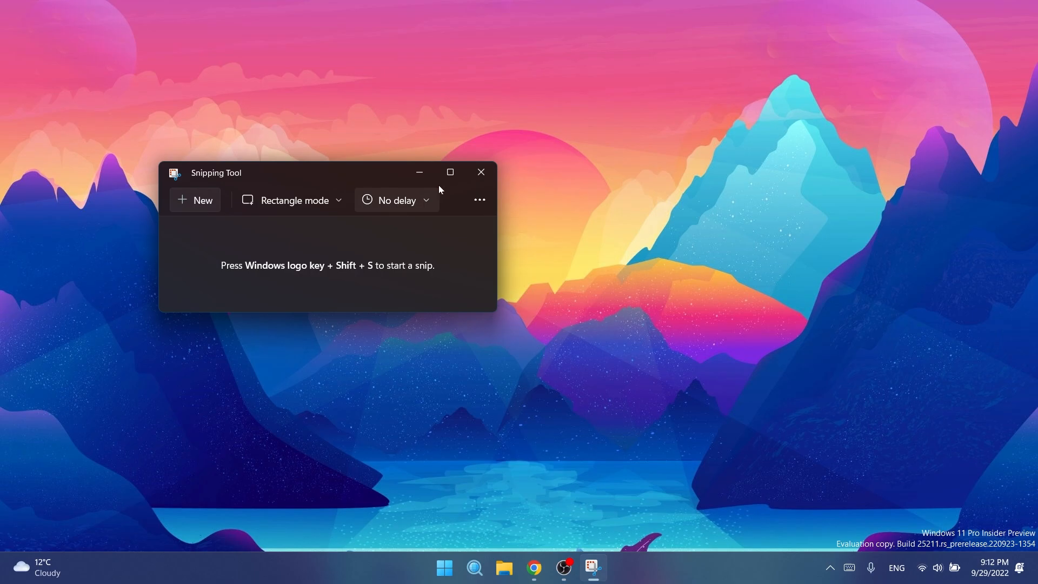
{"action": "left_click", "coordinate": [481, 171]}
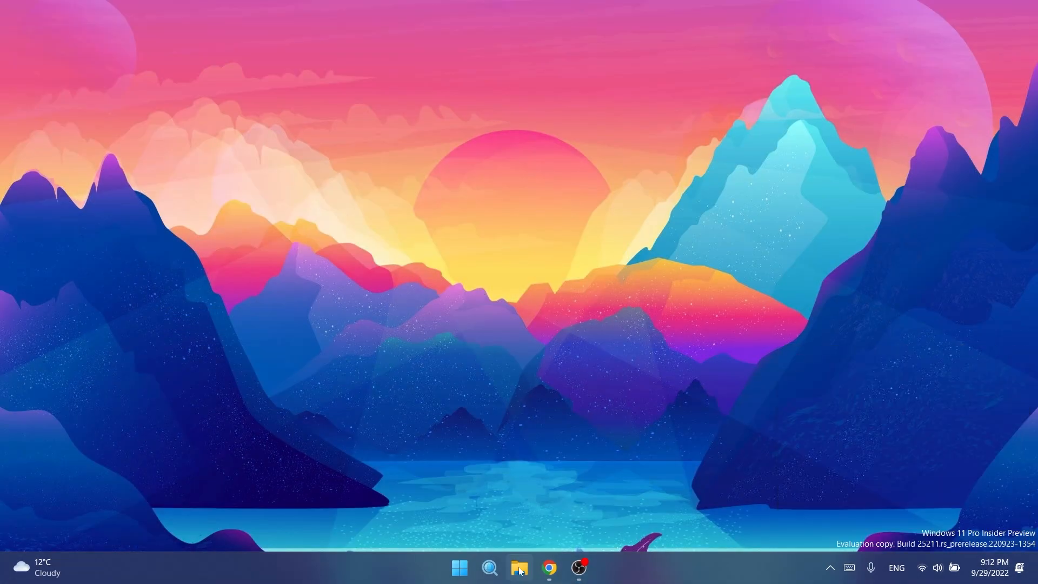
View the saved screenshot from Pictures > Screenshots in File Explorer, then close the viewer.
{"action": "left_click", "coordinate": [519, 566]}
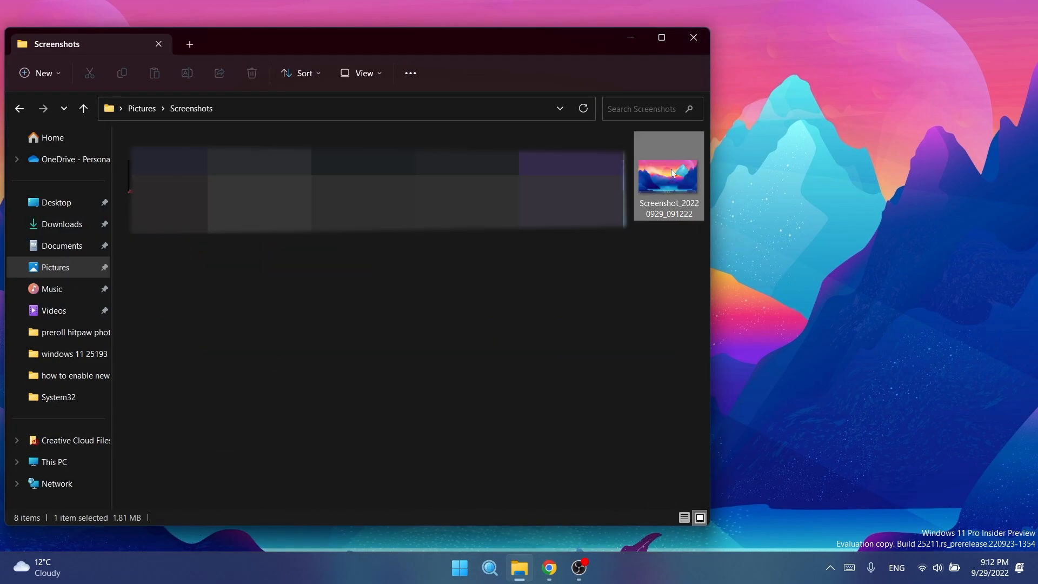
{"action": "double_click", "coordinate": [669, 175]}
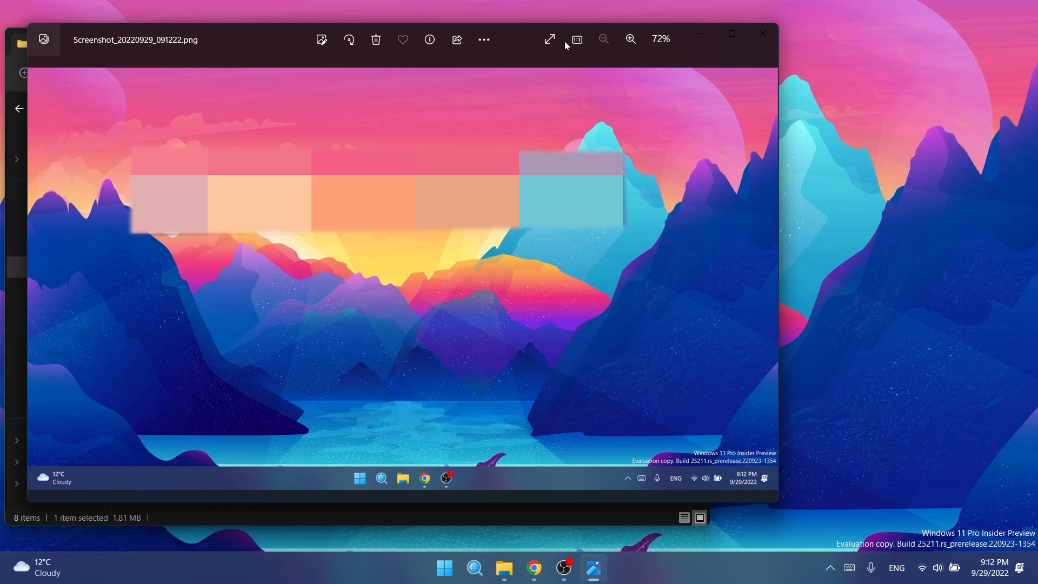
{"action": "left_click", "coordinate": [762, 34]}
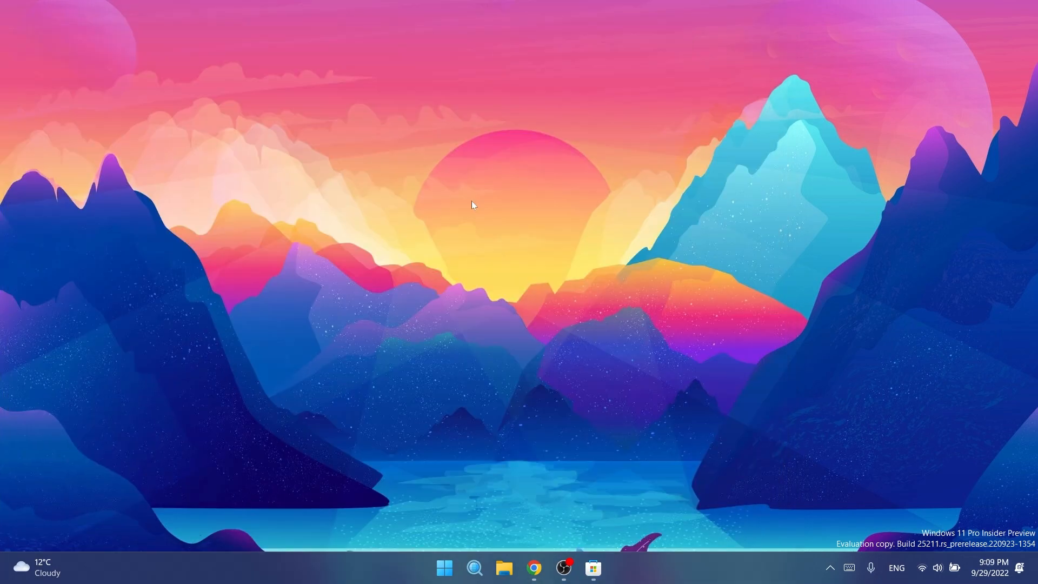
{"action": "left_click", "coordinate": [504, 567]}
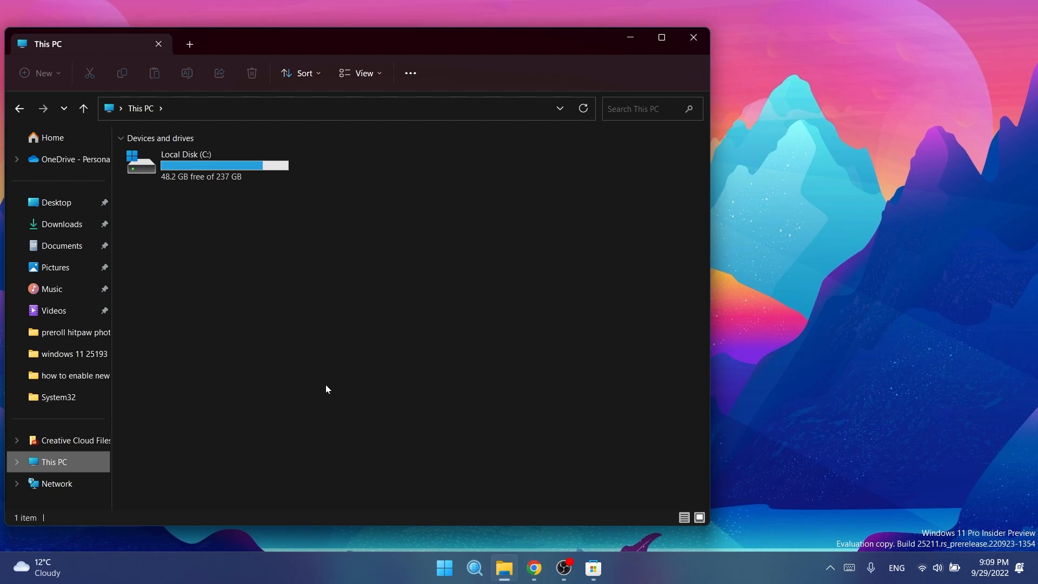
{"action": "left_click", "coordinate": [443, 568]}
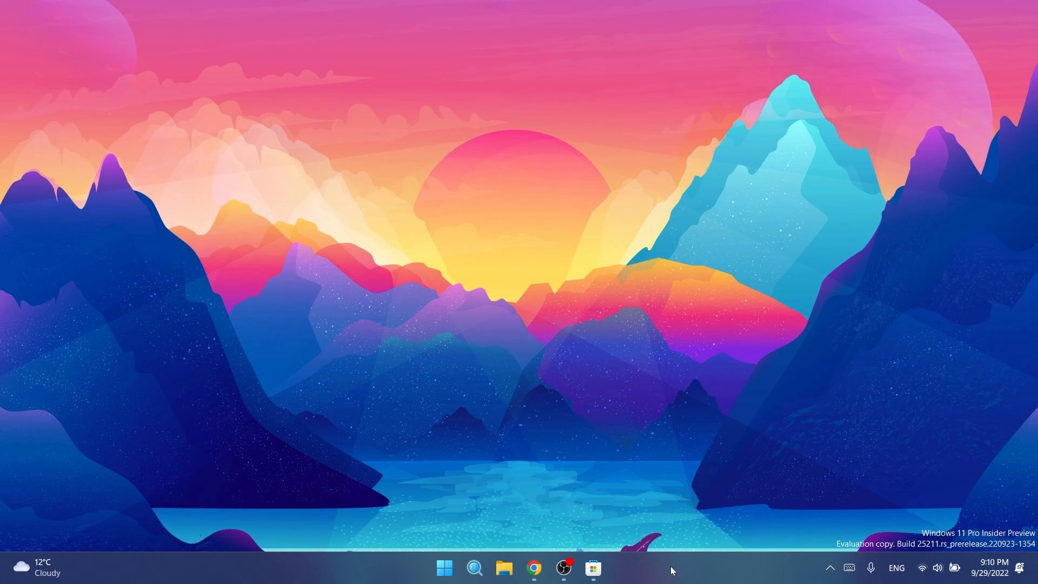
Show the Time & language page in Settings, then Task Manager's CPU performance view.
{"action": "left_click", "coordinate": [607, 568]}
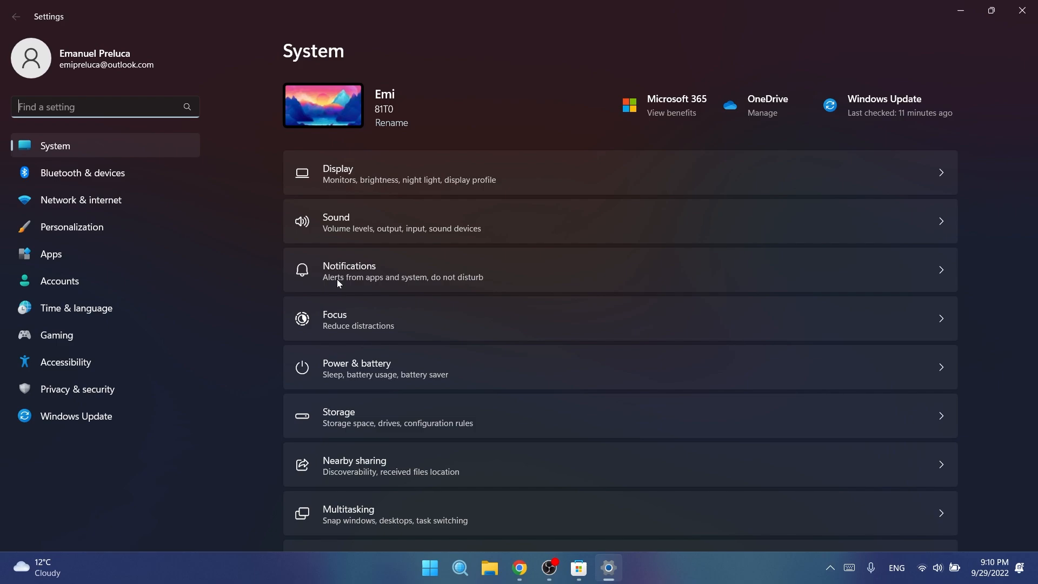
{"action": "left_click", "coordinate": [76, 308]}
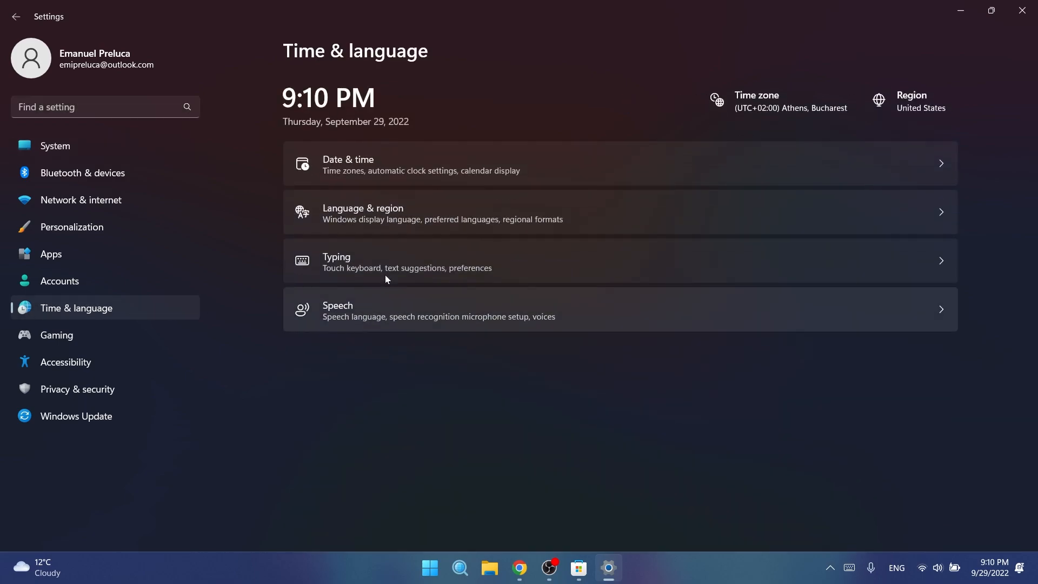
{"action": "left_click", "coordinate": [382, 212]}
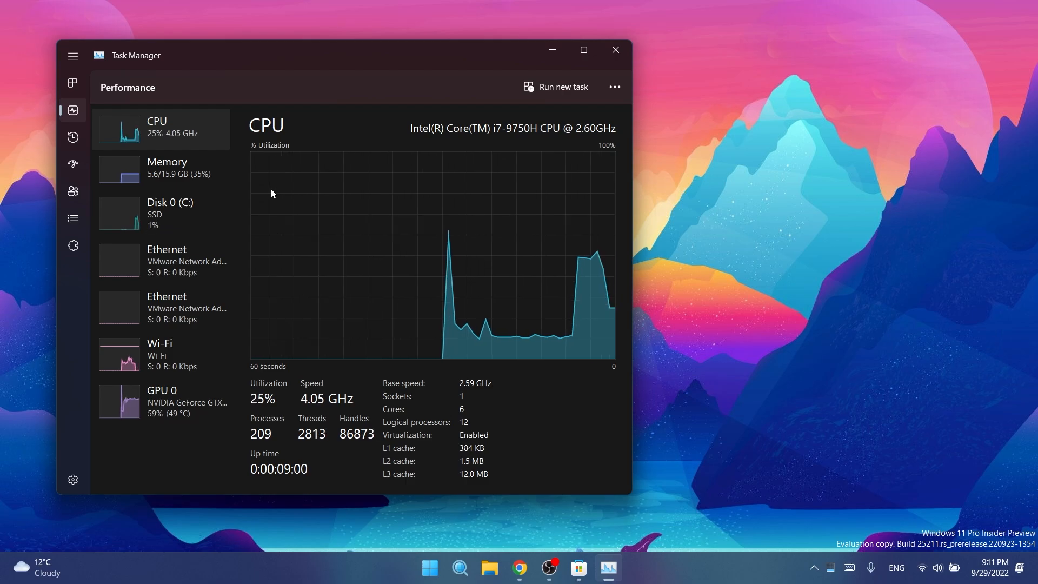
Close Task Manager to return to the plain desktop.
{"action": "left_click", "coordinate": [614, 50]}
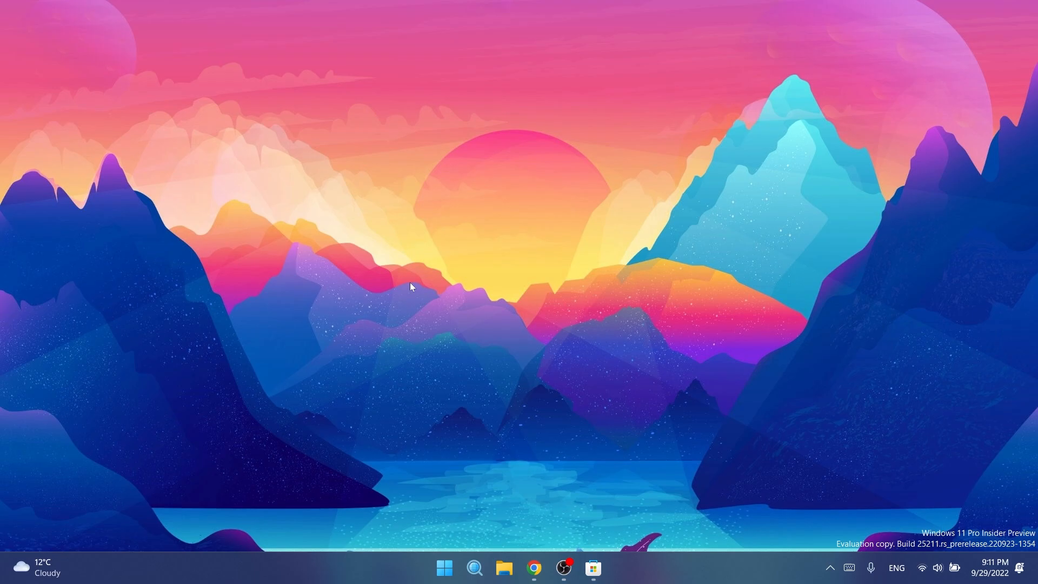
{"action": "mouse_move", "coordinate": [616, 420]}
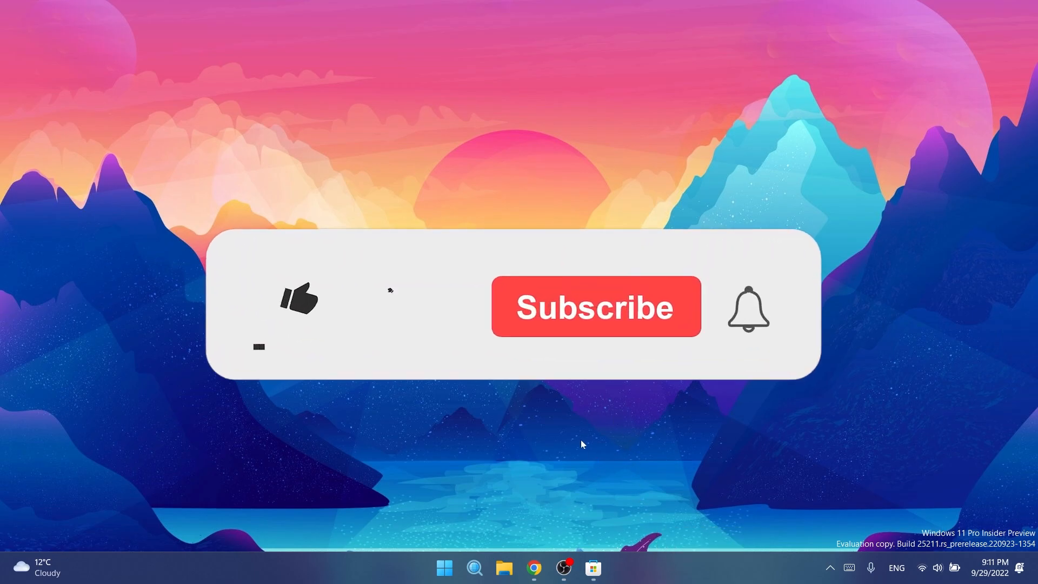
{"action": "left_click", "coordinate": [295, 306]}
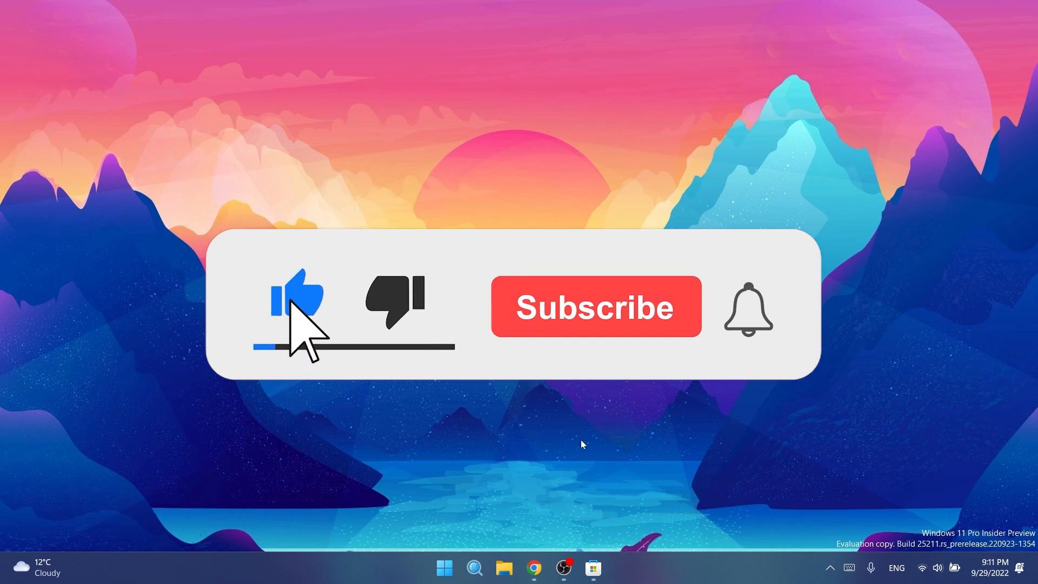
{"action": "left_click", "coordinate": [597, 307]}
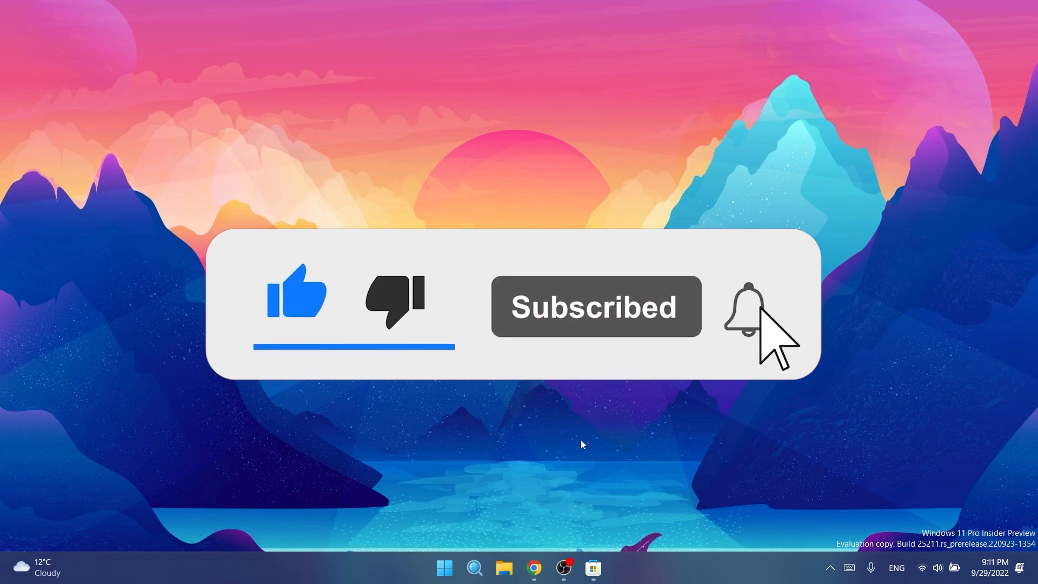
{"action": "left_click", "coordinate": [744, 309]}
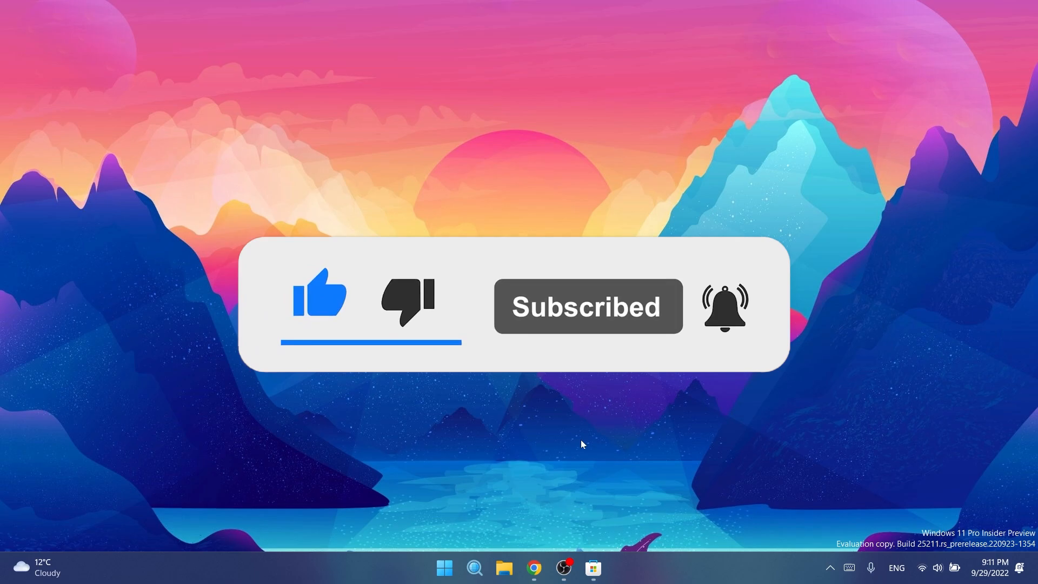